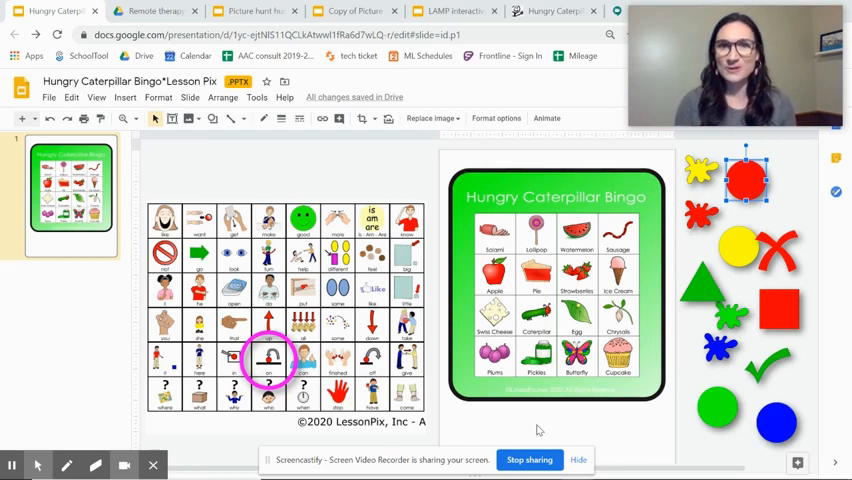
mouse_move(450, 416)
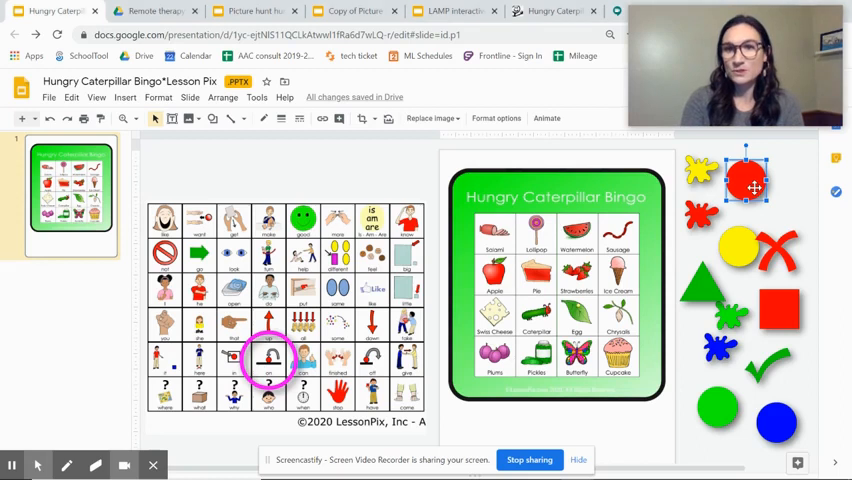
Step: Place the red circle on a bingo square and the red splat on the Ice Cream square
left_click_drag(755, 180, 578, 243)
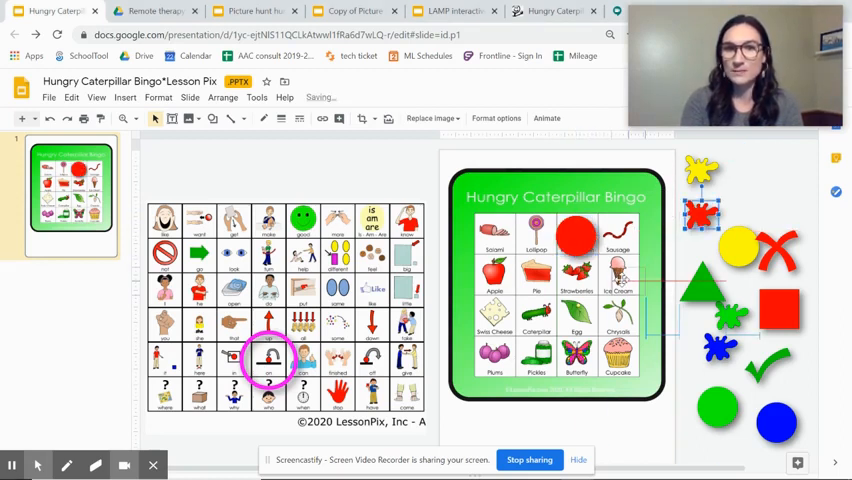
left_click_drag(703, 211, 618, 273)
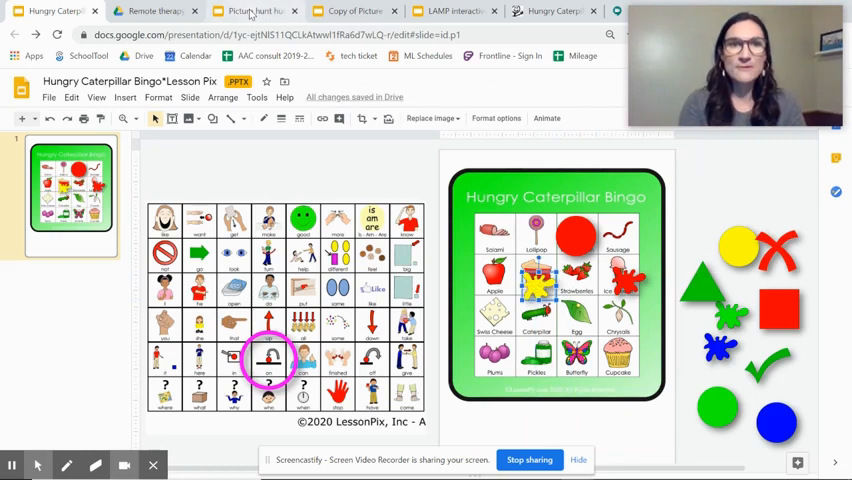
Step: Switch to the picture hunt presentation and push the oranges to the slide's left edge
left_click(250, 11)
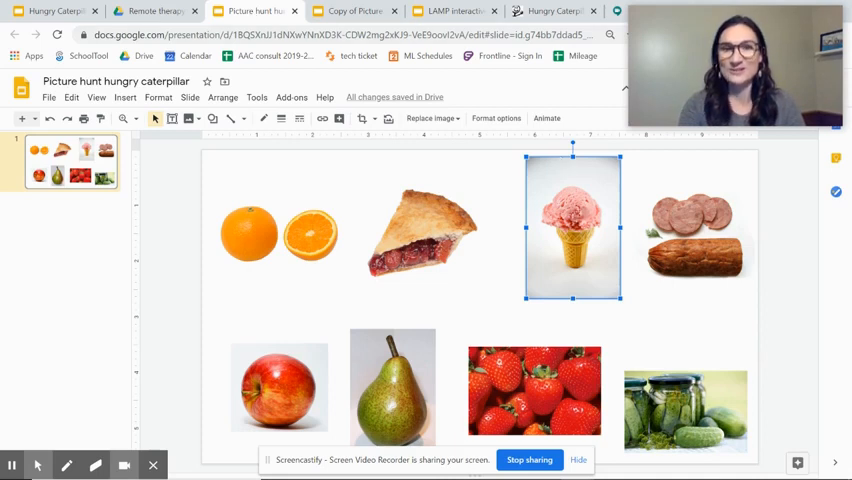
left_click(174, 225)
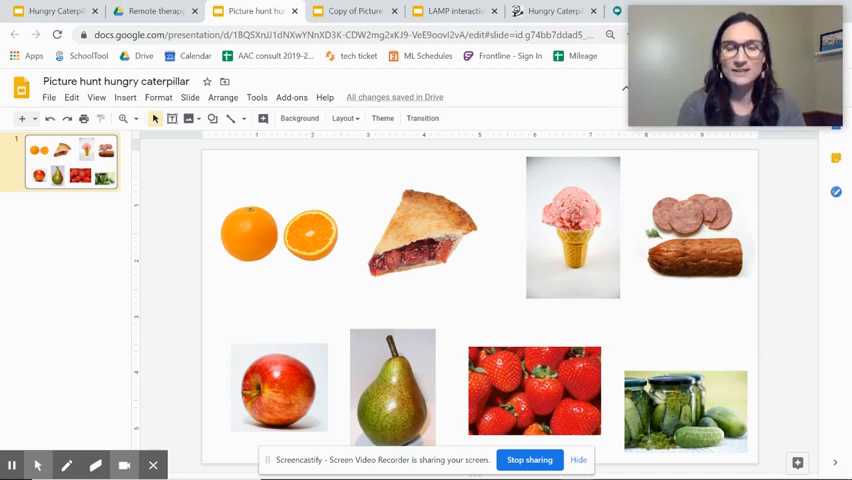
left_click(280, 233)
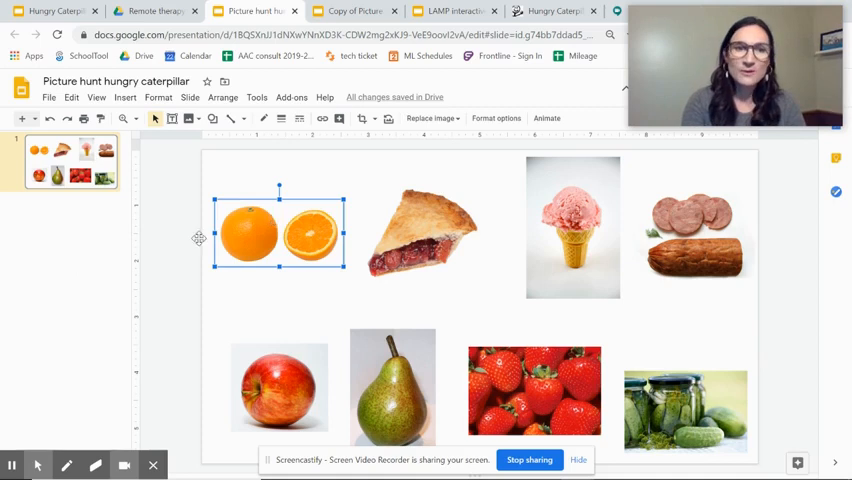
left_click_drag(280, 232, 185, 258)
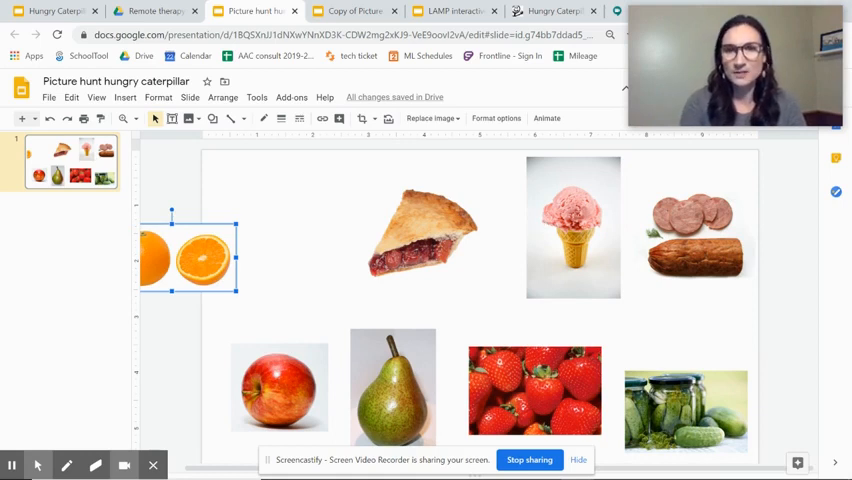
Step: Move the ice cream picture aside to reveal the hidden Frozen character
left_click(571, 230)
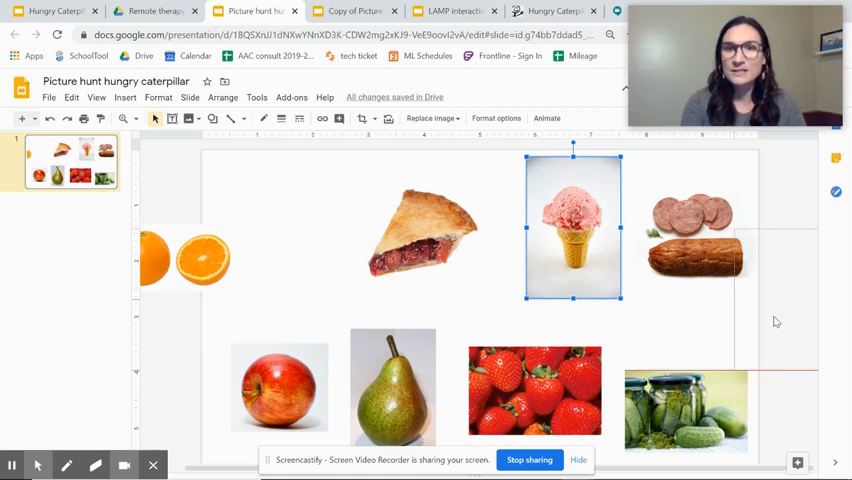
left_click_drag(573, 228, 778, 300)
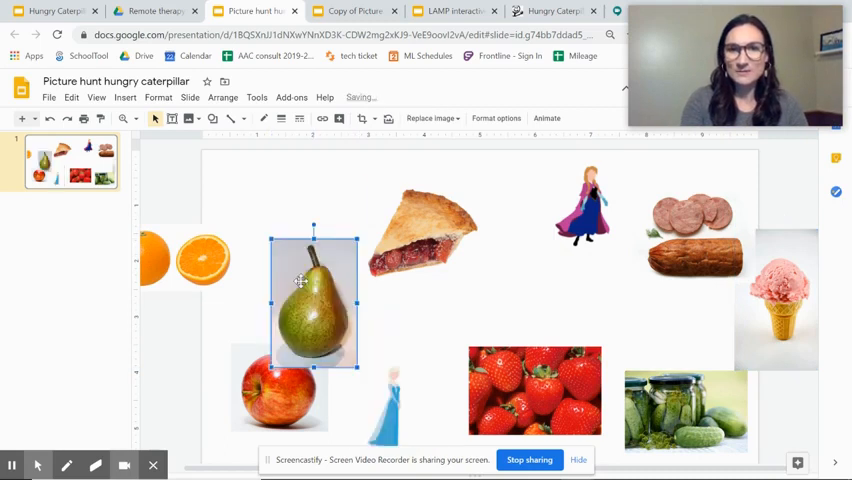
mouse_move(386, 413)
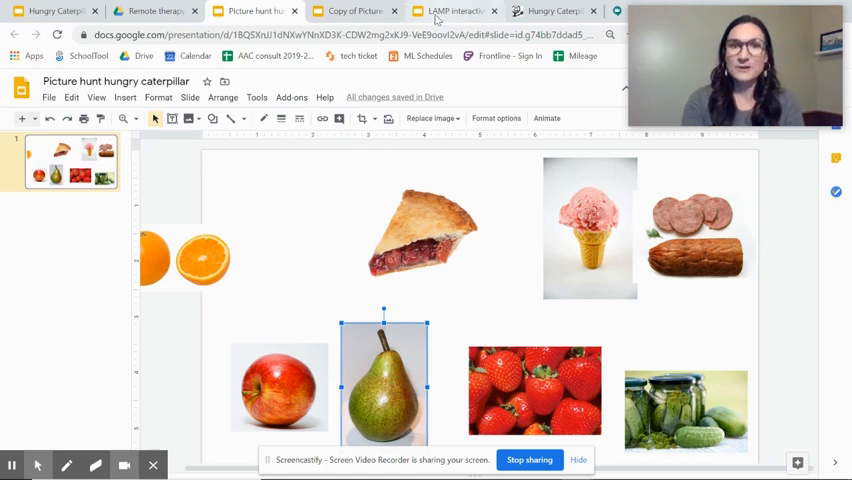
Step: Switch to the LAMP Core Vocabulary Game presentation with its coloured game pieces
left_click(455, 11)
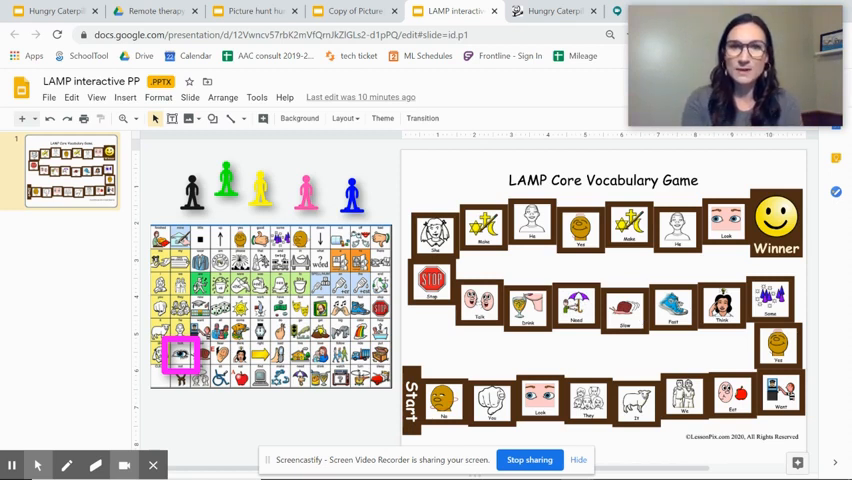
left_click(305, 192)
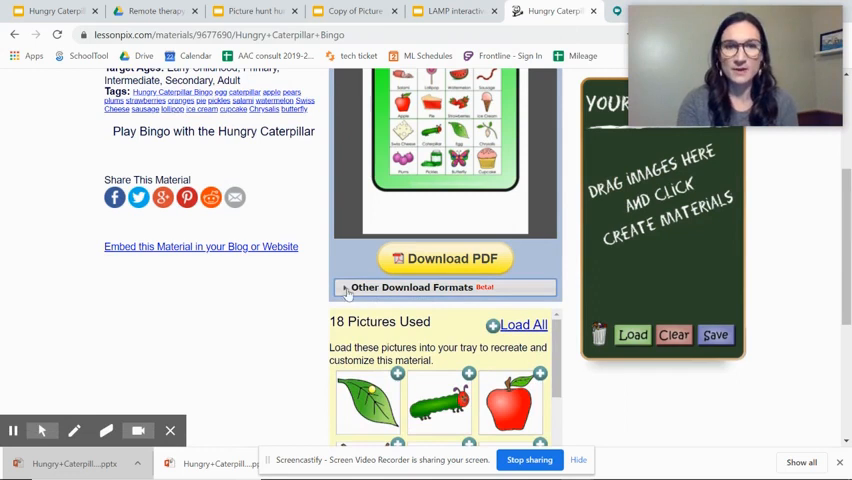
Step: Expand Other Download Formats to get the Hungry Caterpillar Bingo PowerPoint
left_click(412, 287)
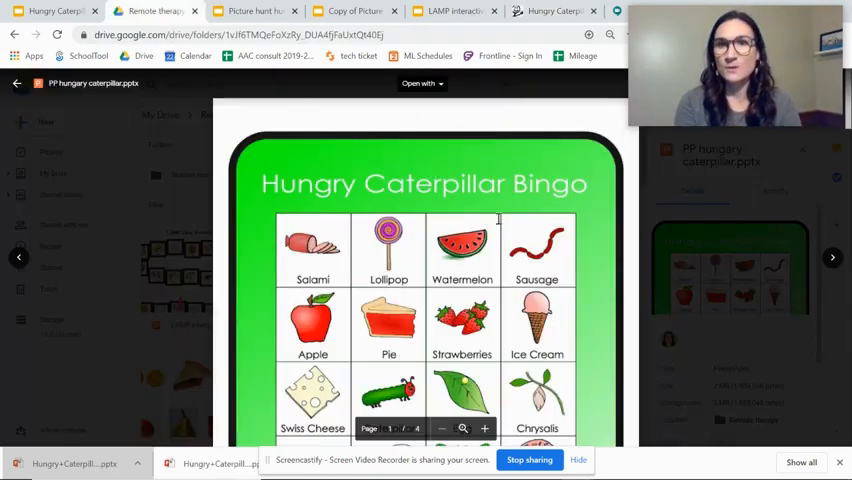
Step: Open the PP hungary caterpillar PowerPoint with Google Slides from the Drive preview
left_click(420, 84)
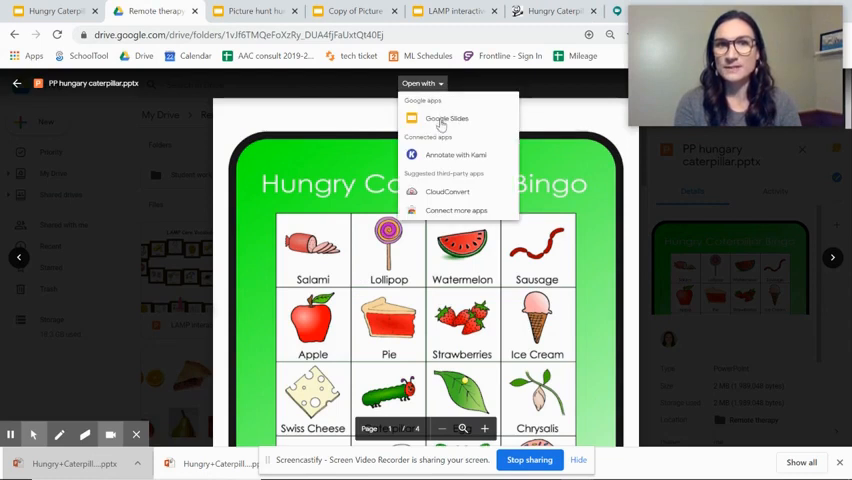
left_click(444, 118)
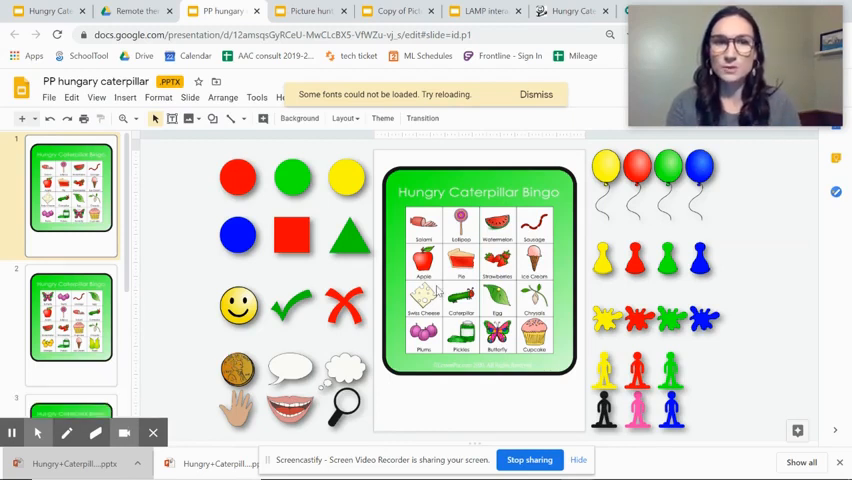
Step: Dismiss the font warning and delete the group of unneeded shapes and symbols
left_click(535, 94)
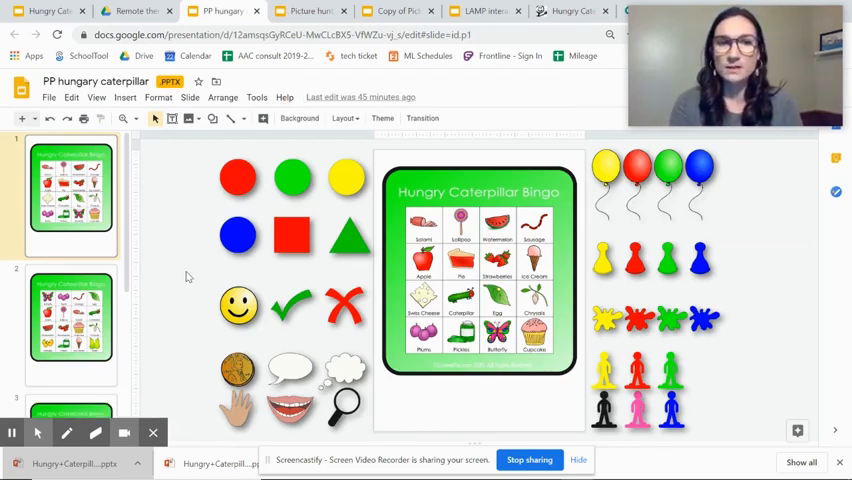
left_click_drag(200, 295, 360, 420)
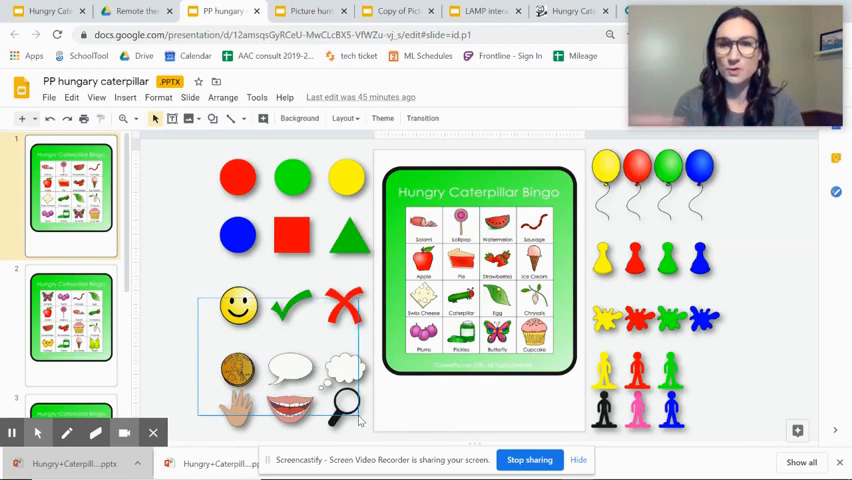
key("Delete")
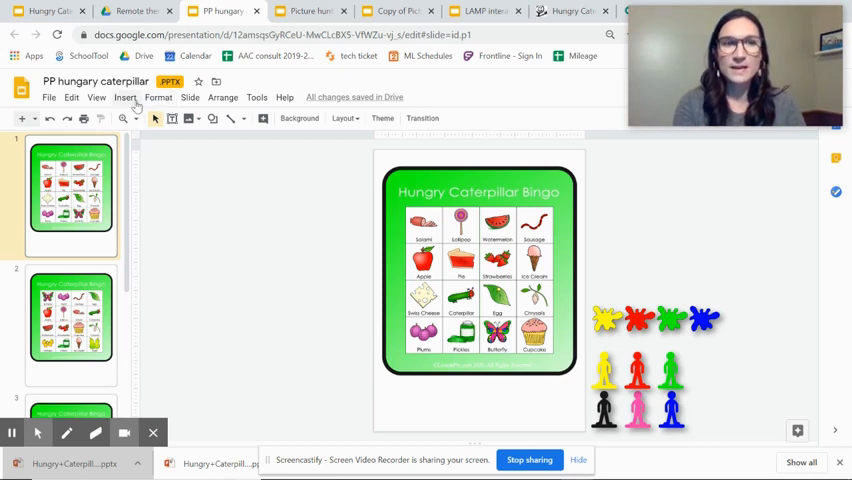
Step: Insert the LessonPix core vocabulary board picture left of the bingo card
left_click(123, 97)
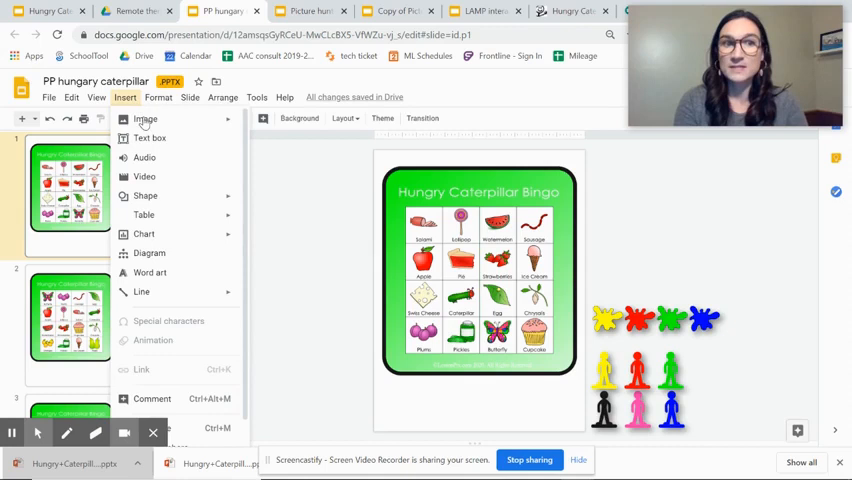
left_click(145, 118)
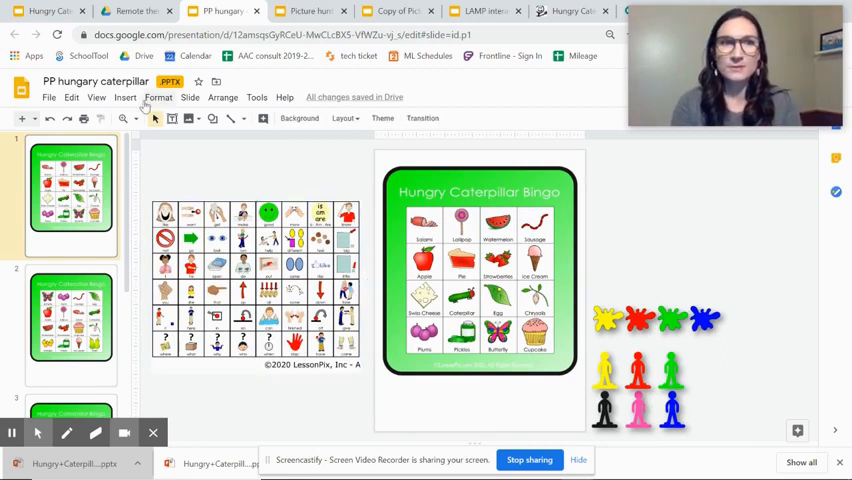
Step: Draw an oval over a word on the core board and bring it to the front
left_click(124, 97)
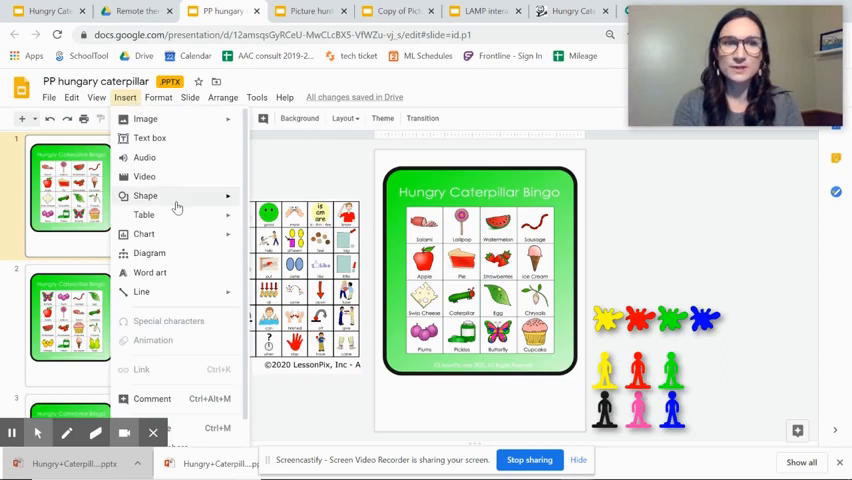
left_click(145, 195)
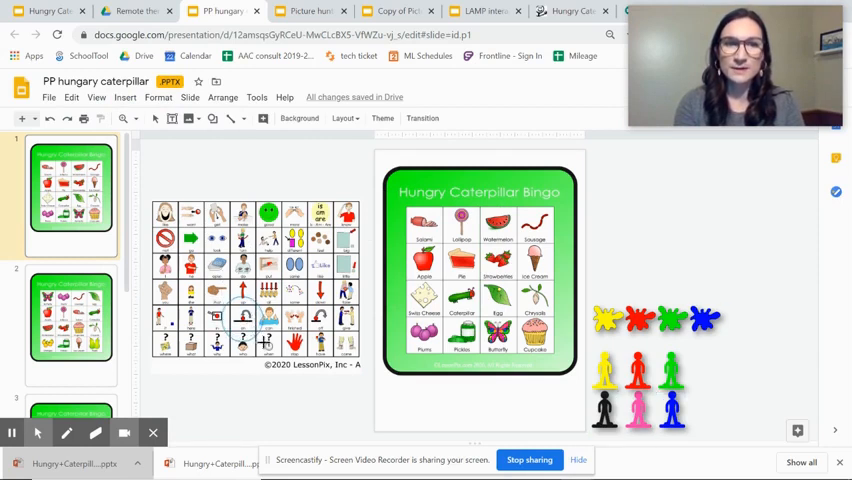
left_click(243, 320)
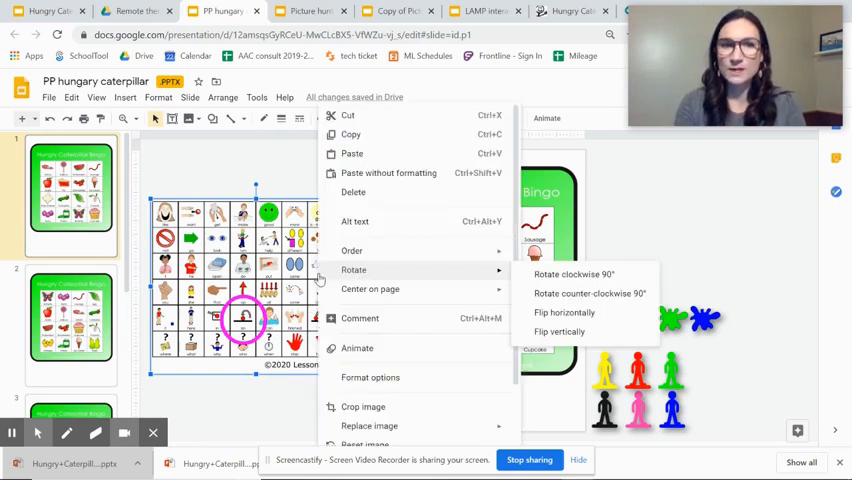
mouse_move(352, 250)
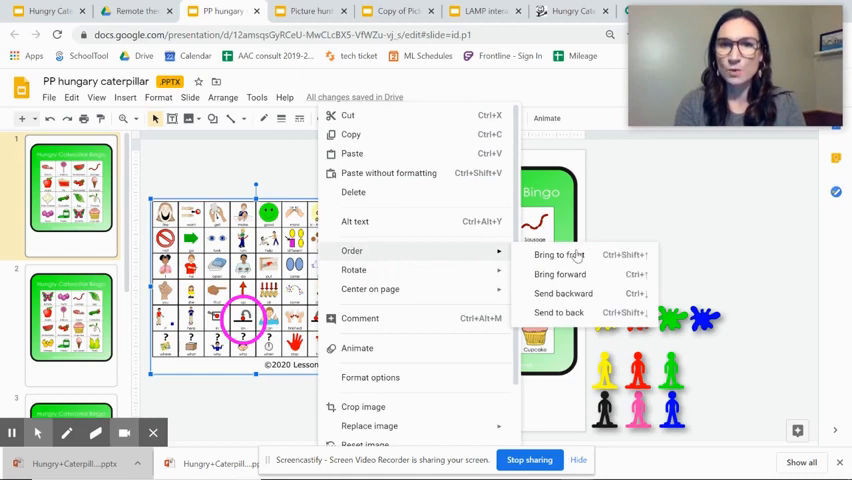
left_click(558, 254)
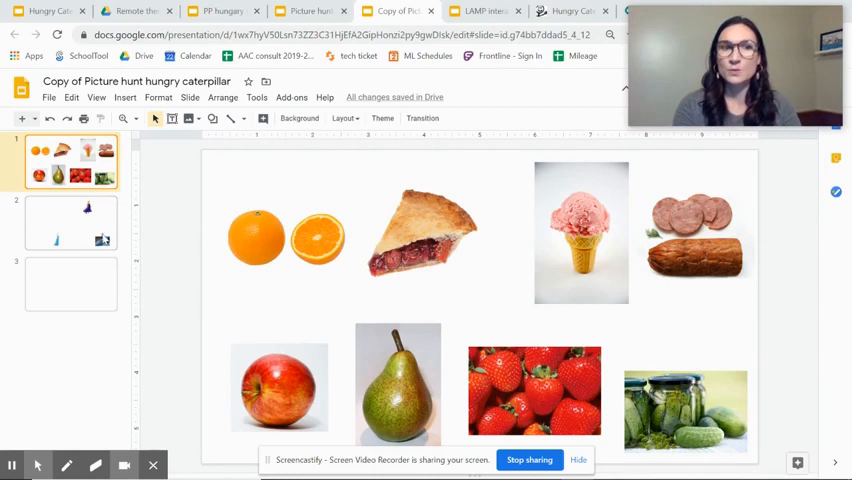
Step: Browse the Insert menu and slides, then return to the first food-pictures slide
left_click(71, 222)
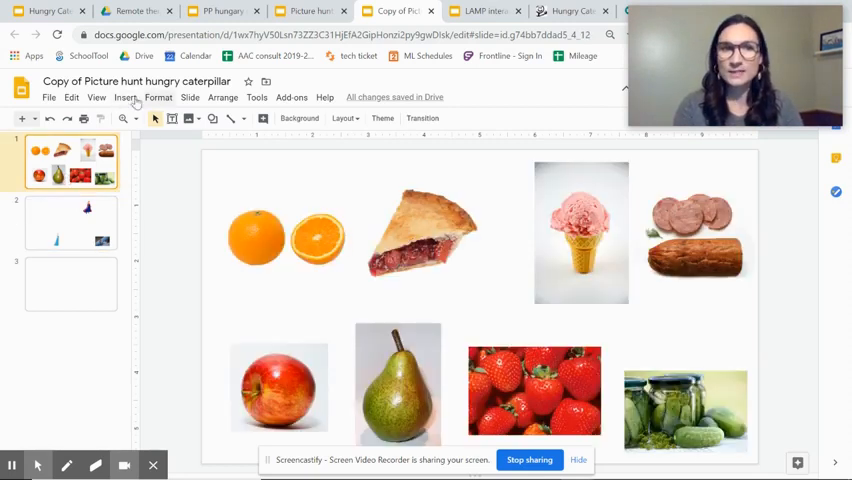
left_click(123, 97)
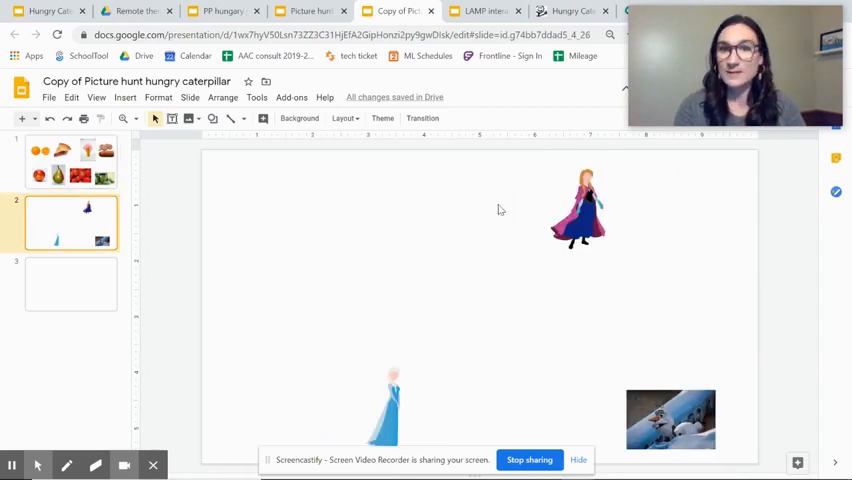
left_click(576, 205)
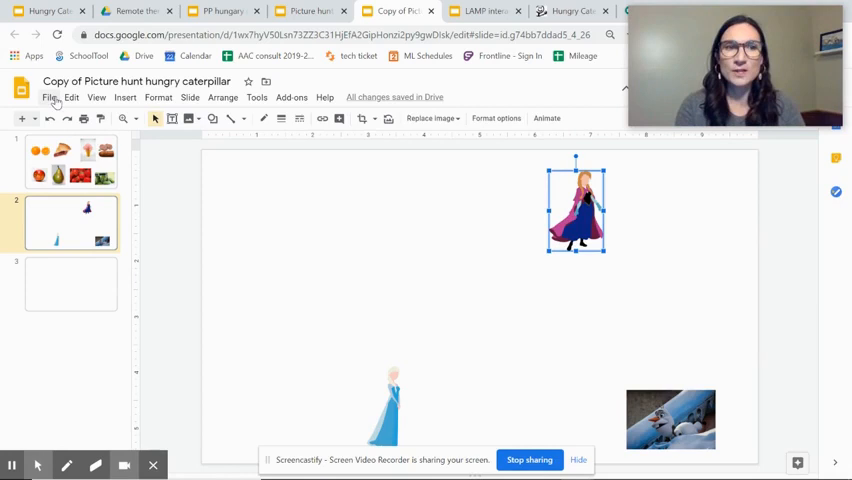
left_click(49, 97)
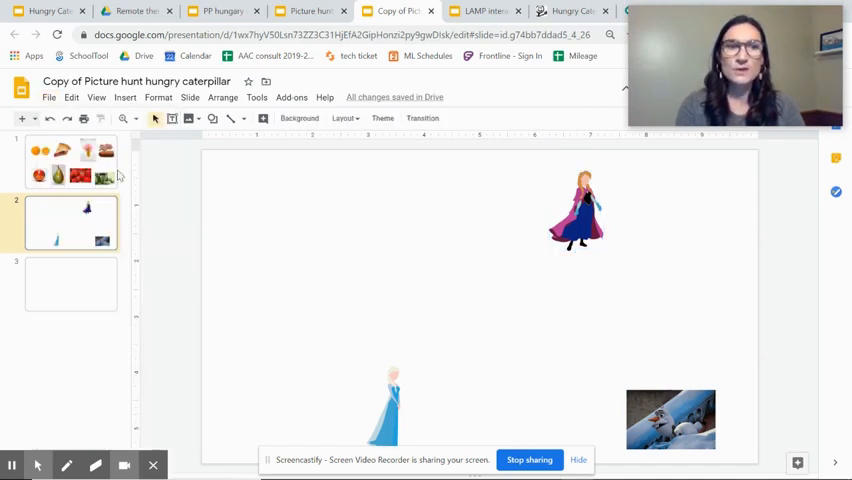
left_click(70, 160)
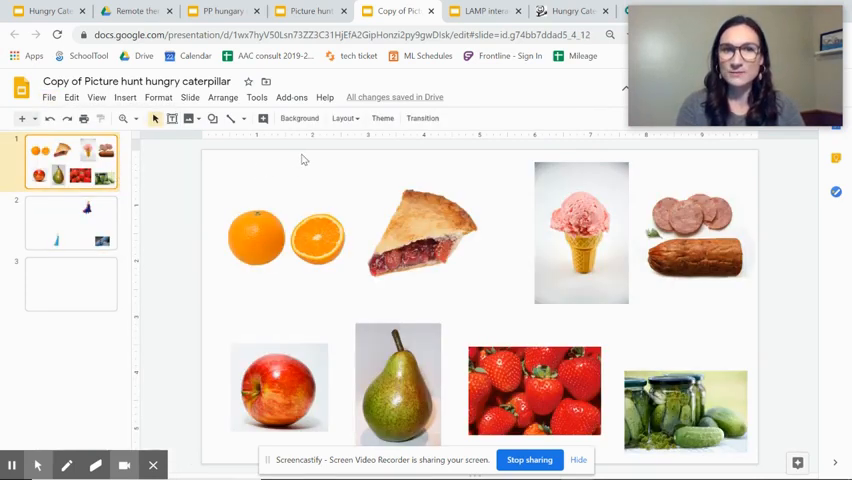
mouse_move(298, 118)
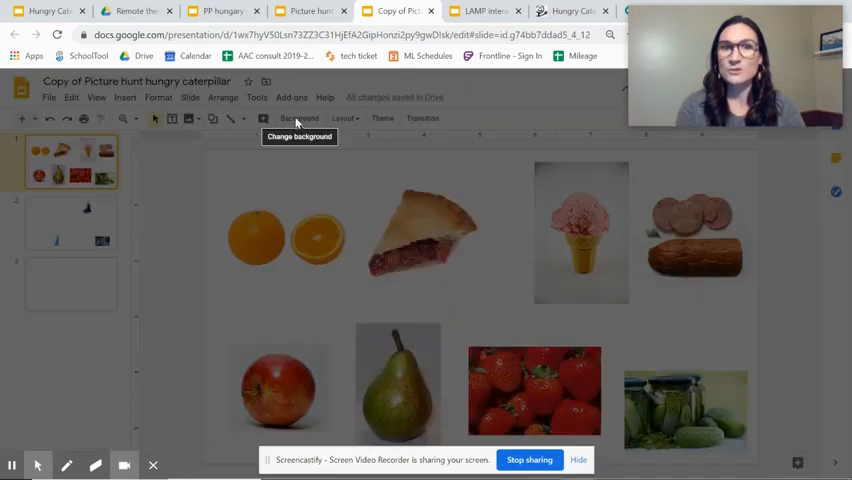
left_click(300, 118)
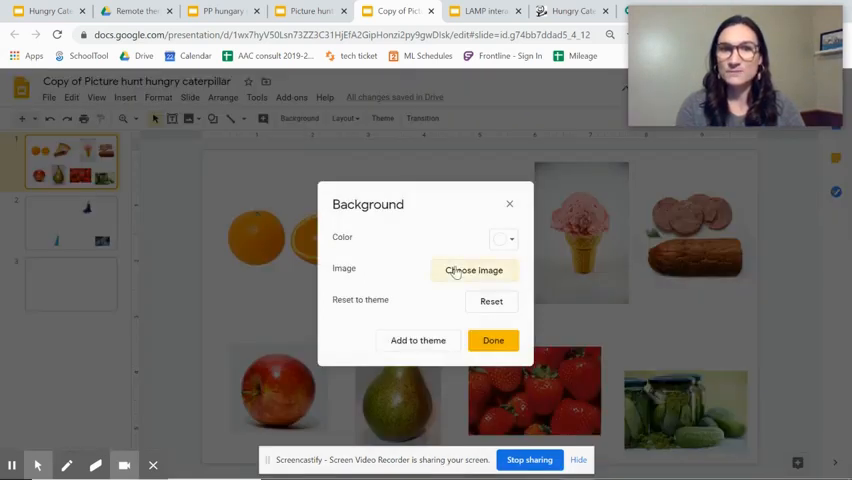
left_click(474, 270)
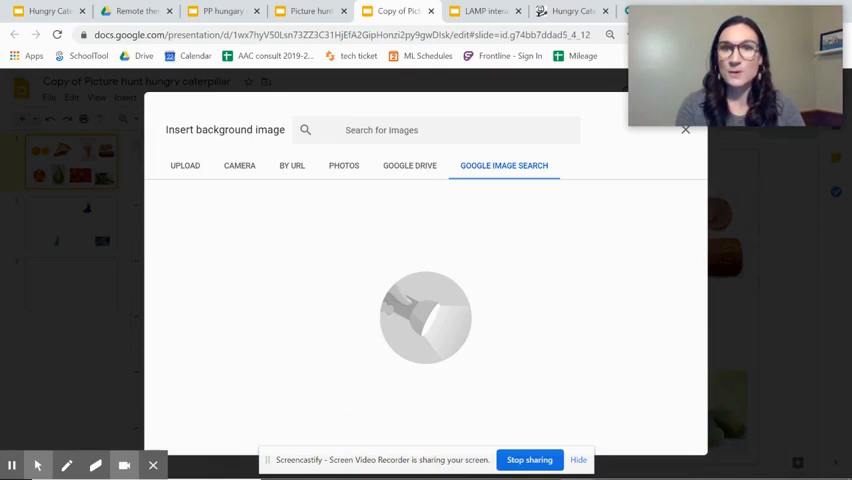
mouse_move(13, 464)
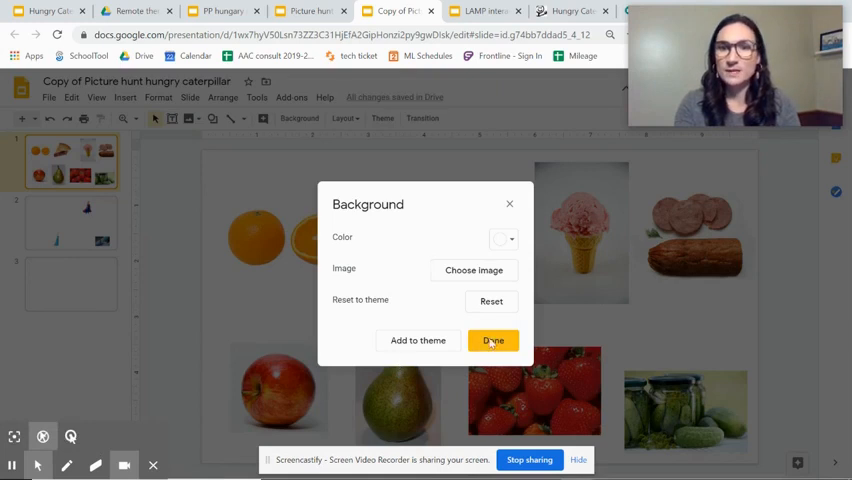
left_click(492, 340)
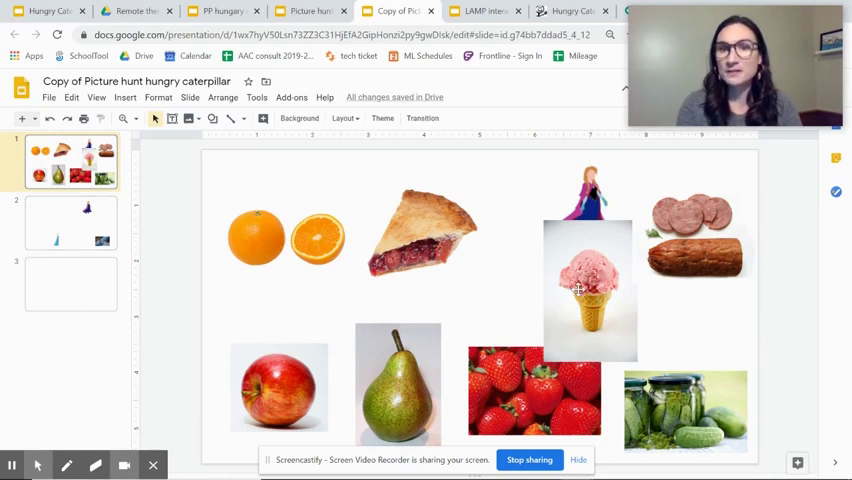
left_click(588, 290)
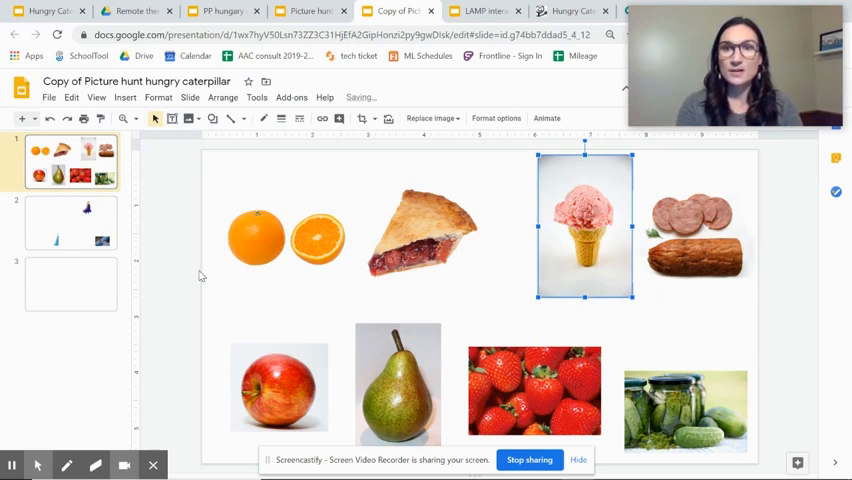
Step: Set slide 3's background to a Google Images 'slide' search playground photo
left_click(71, 283)
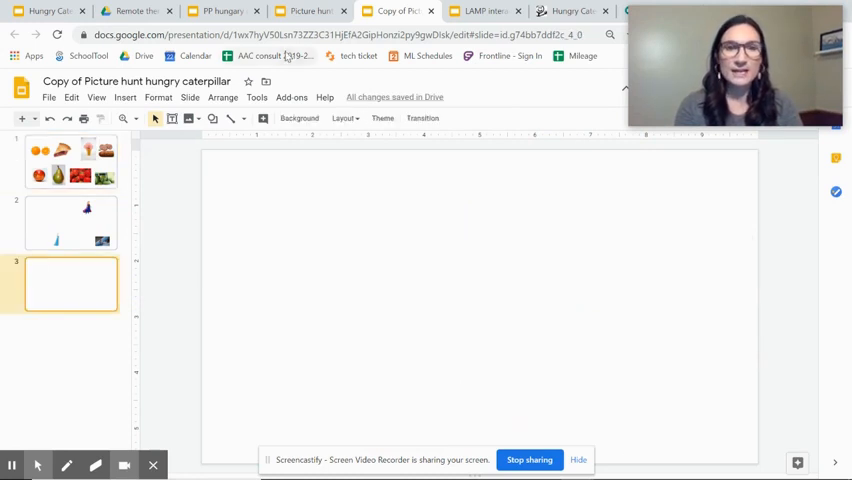
left_click(299, 118)
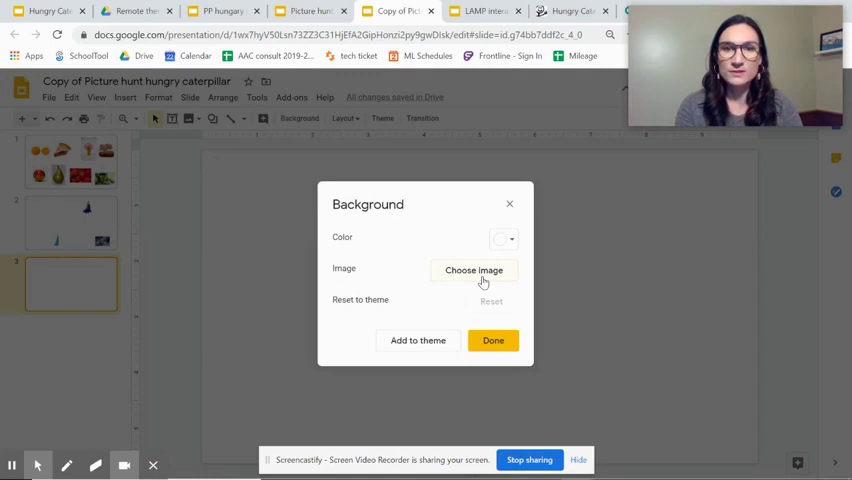
left_click(473, 270)
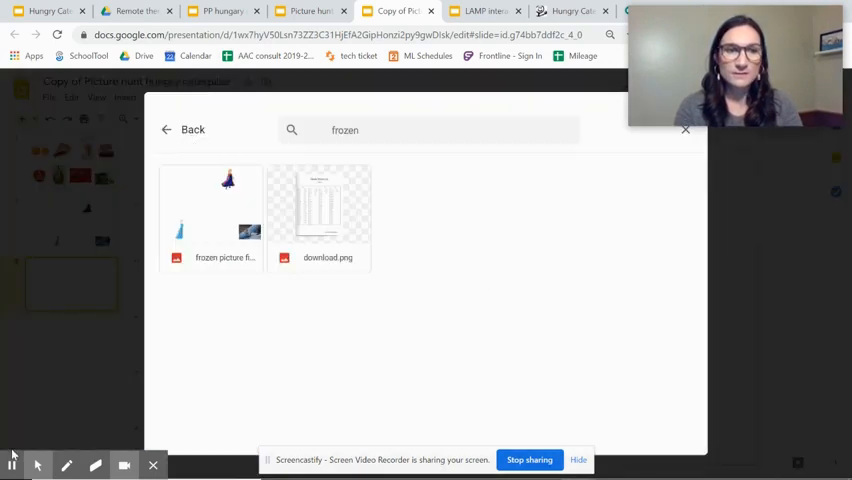
left_click(167, 129)
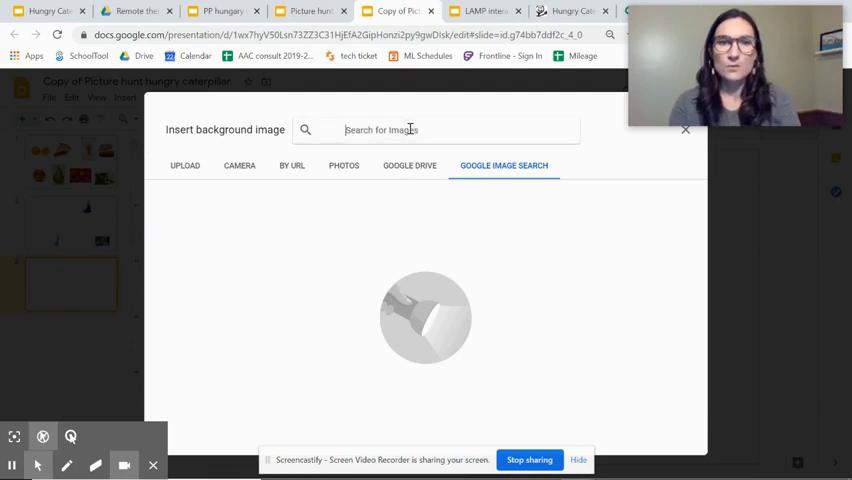
type("slide")
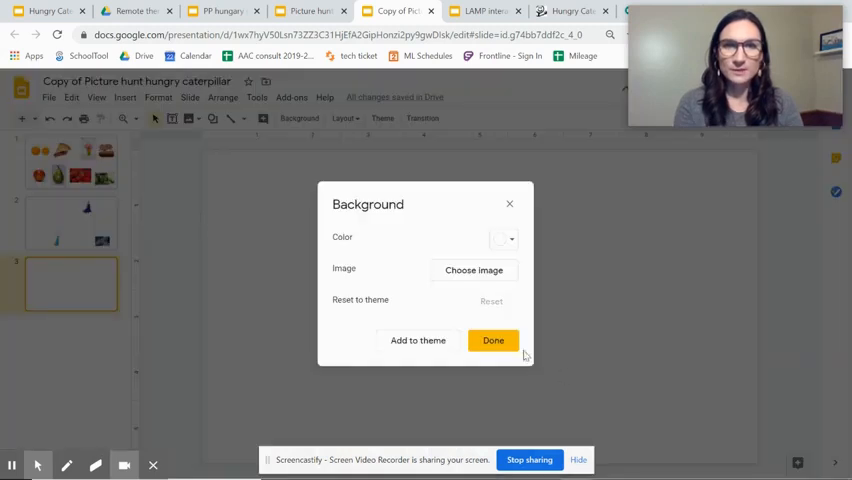
left_click(492, 340)
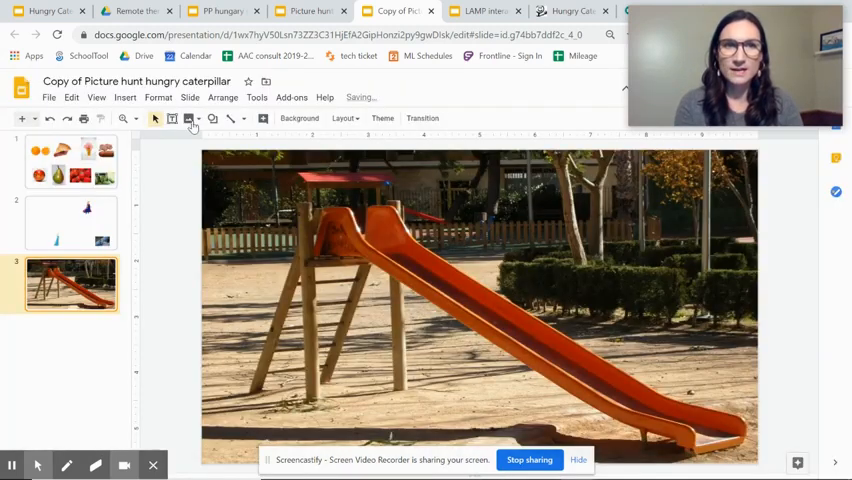
Step: Insert the smiling boy's photo and move it to the lower right of the playground slide
left_click(124, 97)
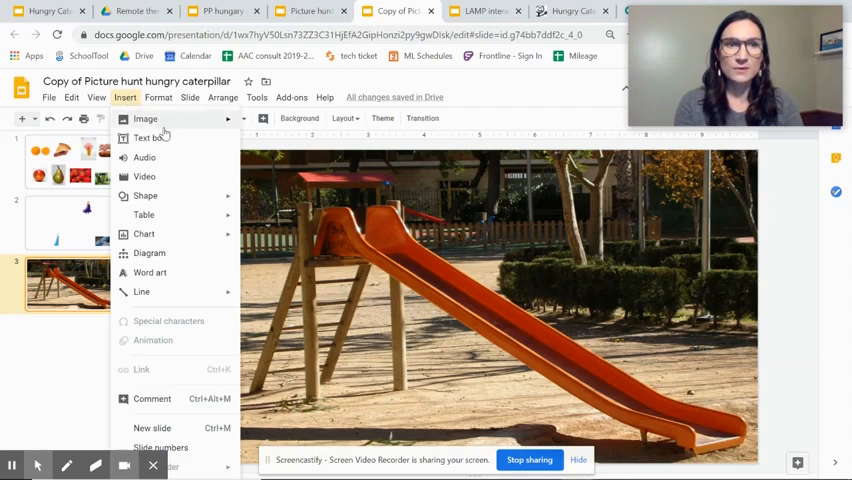
left_click(145, 118)
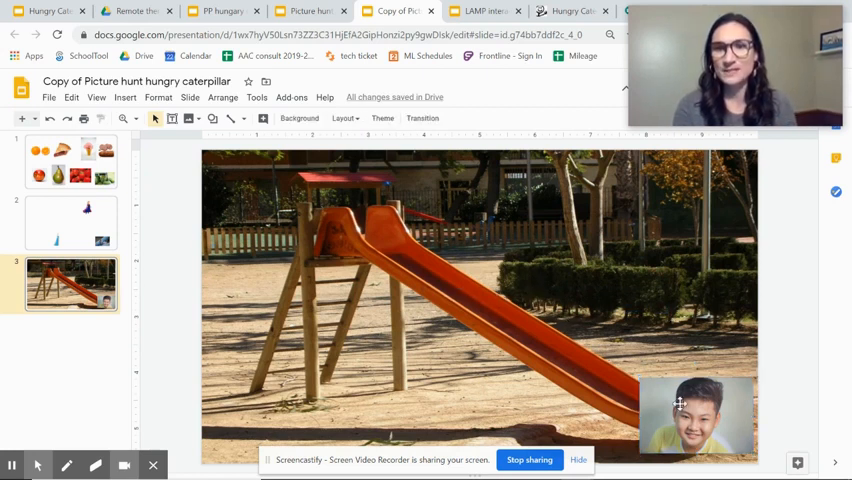
left_click_drag(695, 415, 525, 280)
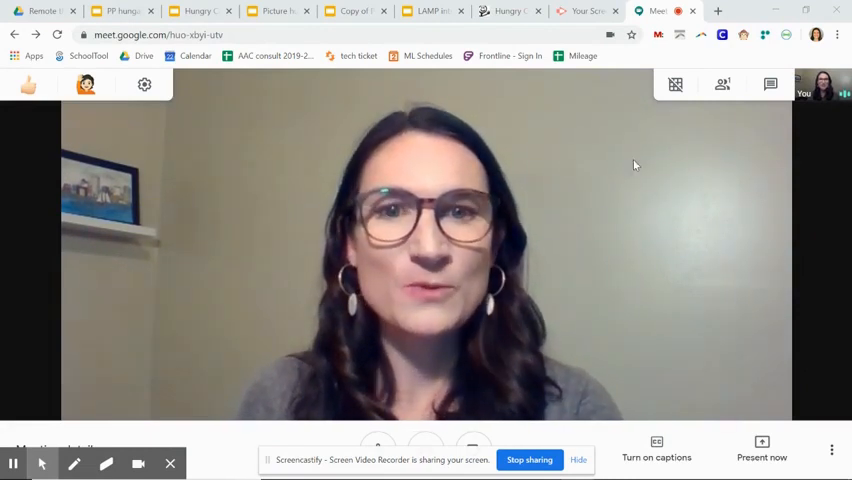
mouse_move(166, 177)
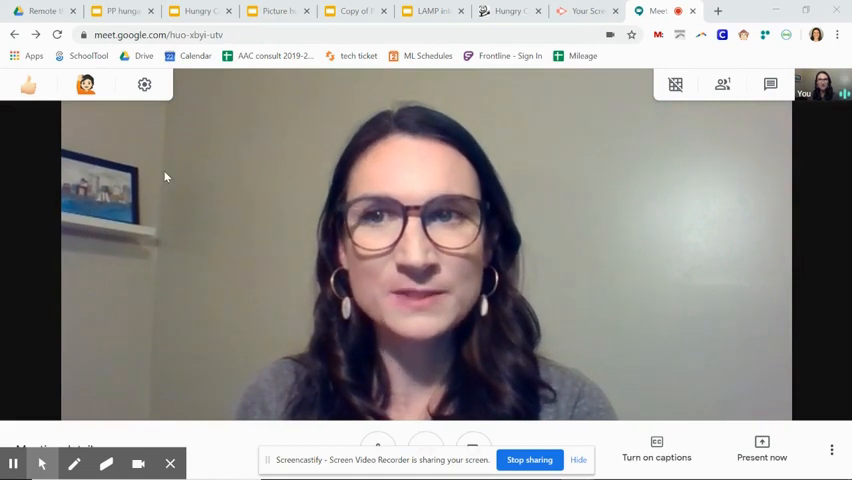
left_click(181, 11)
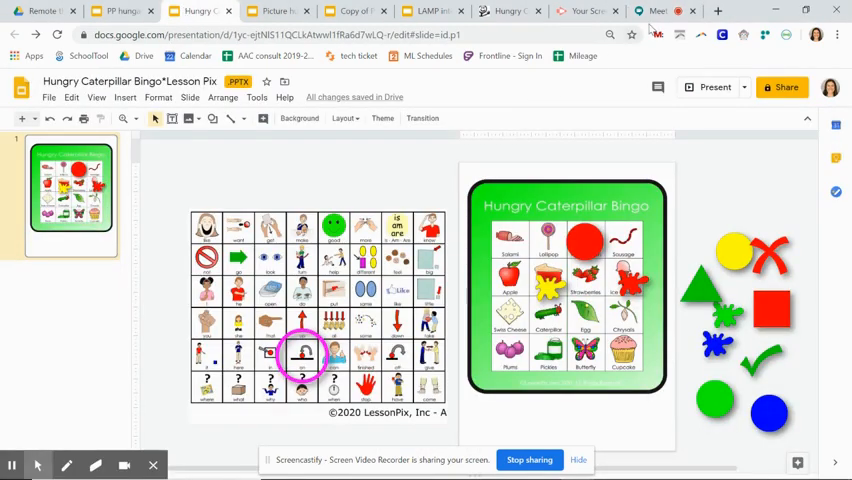
left_click(656, 11)
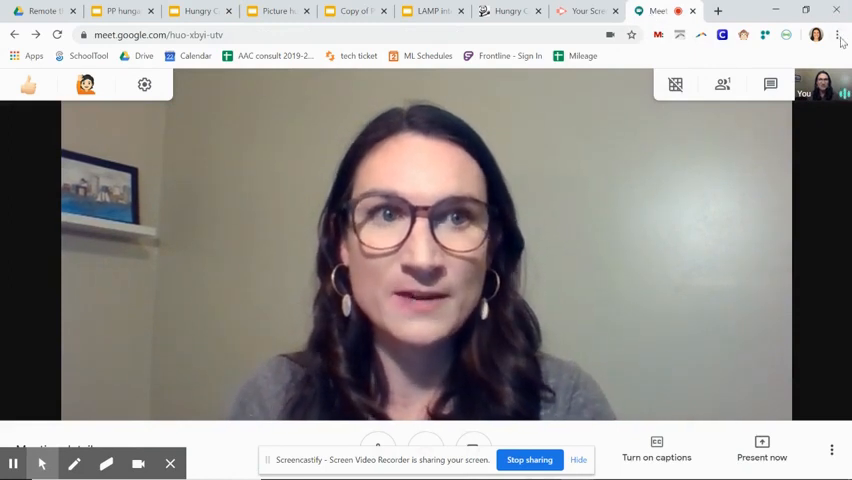
Step: Split the browser beside the Meet call and show the Hungry Caterpillar Bingo presentation on the left
left_click(838, 36)
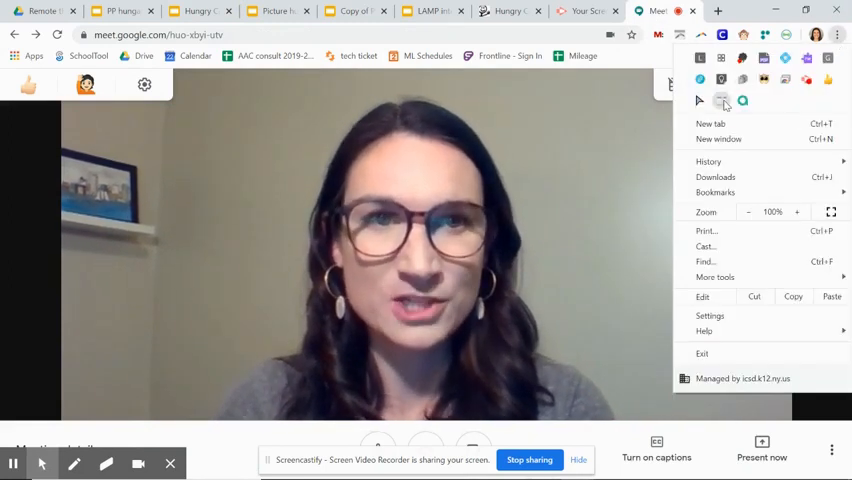
mouse_move(734, 100)
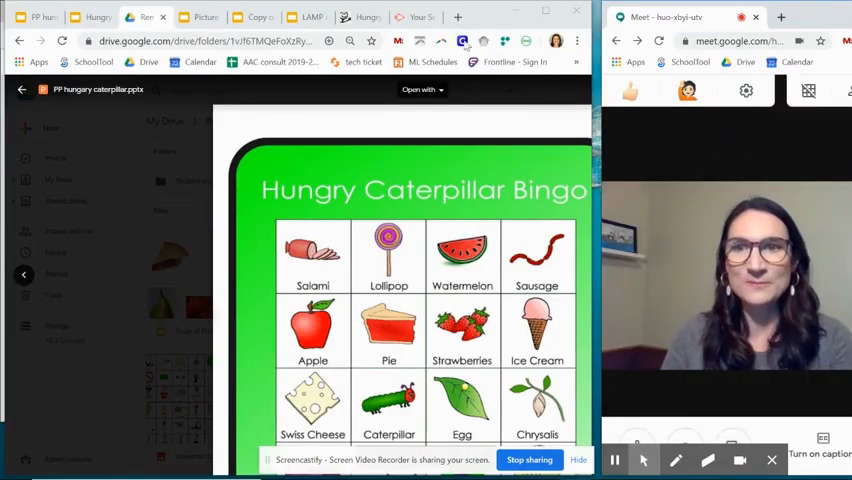
left_click(190, 17)
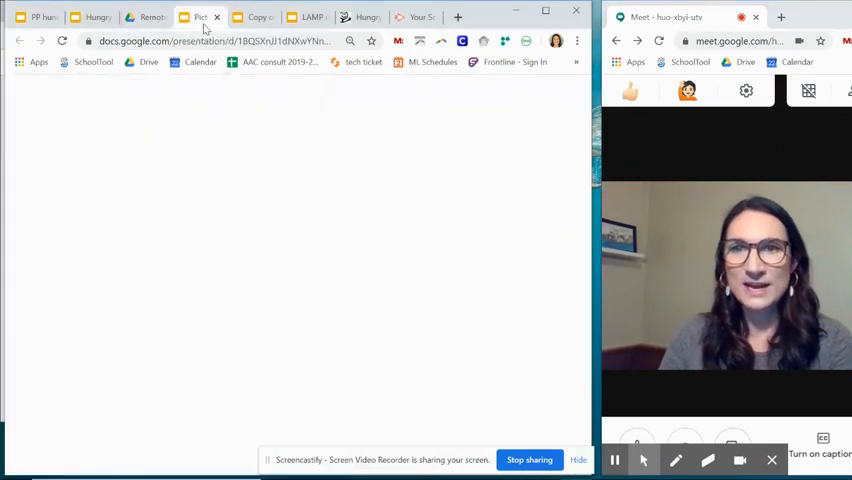
left_click(85, 17)
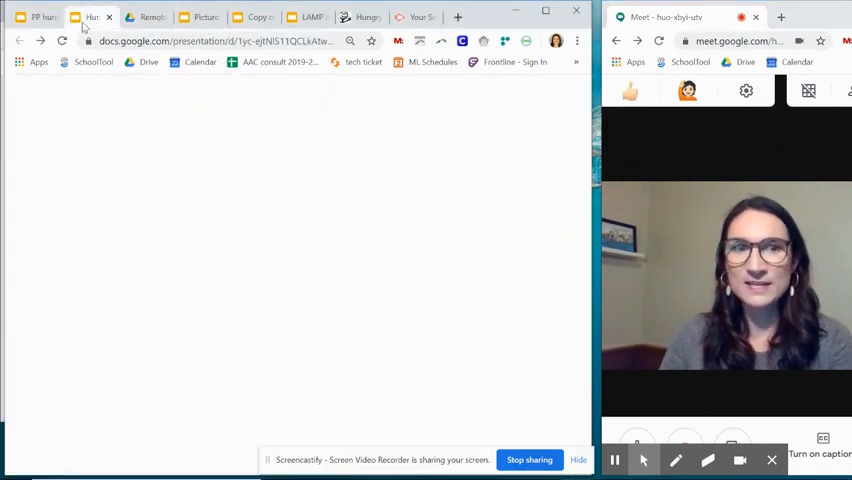
left_click(85, 16)
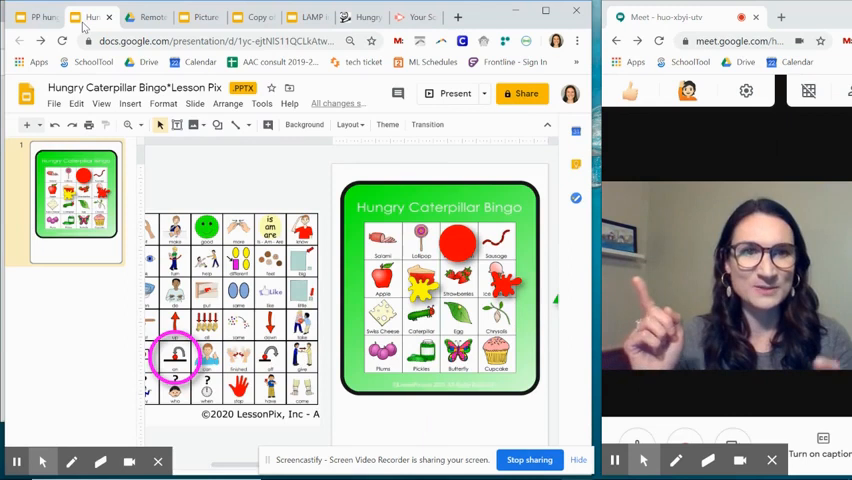